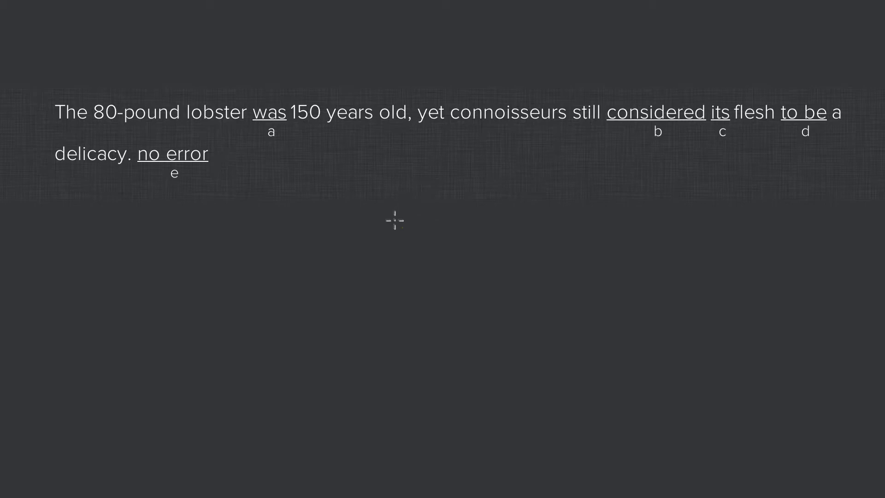
pyautogui.moveTo(396, 227)
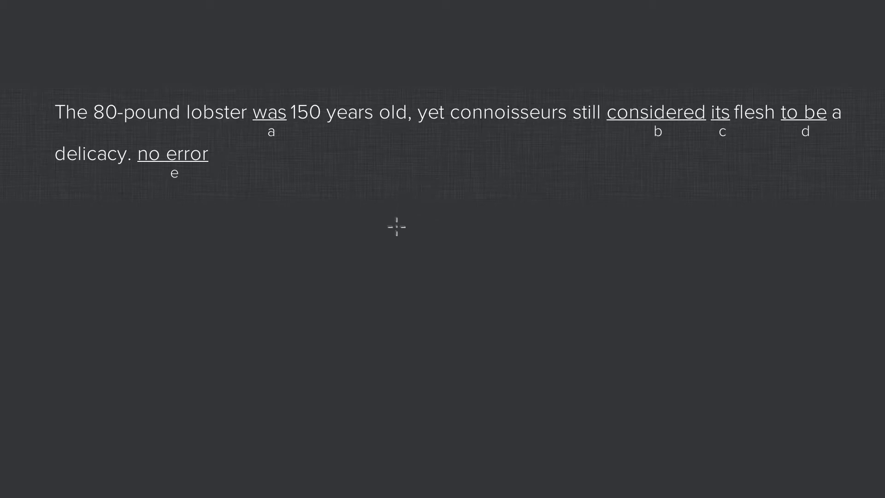
pyautogui.moveTo(407, 237)
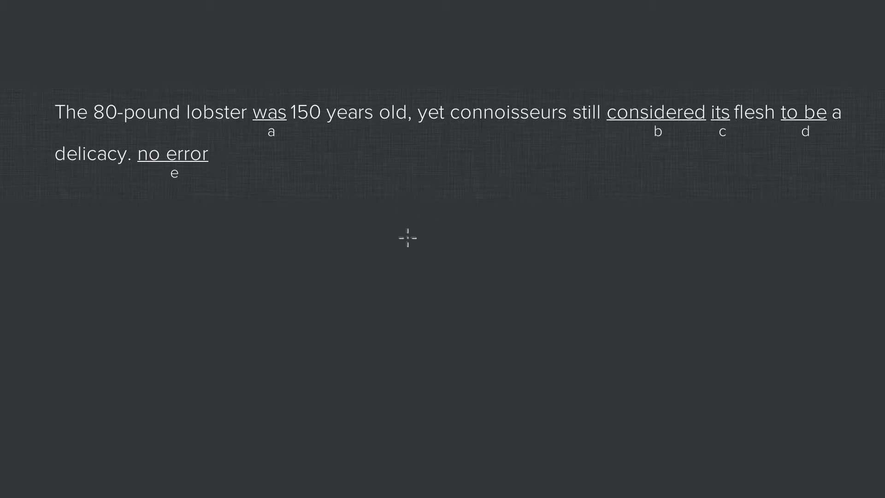
pyautogui.moveTo(406, 247)
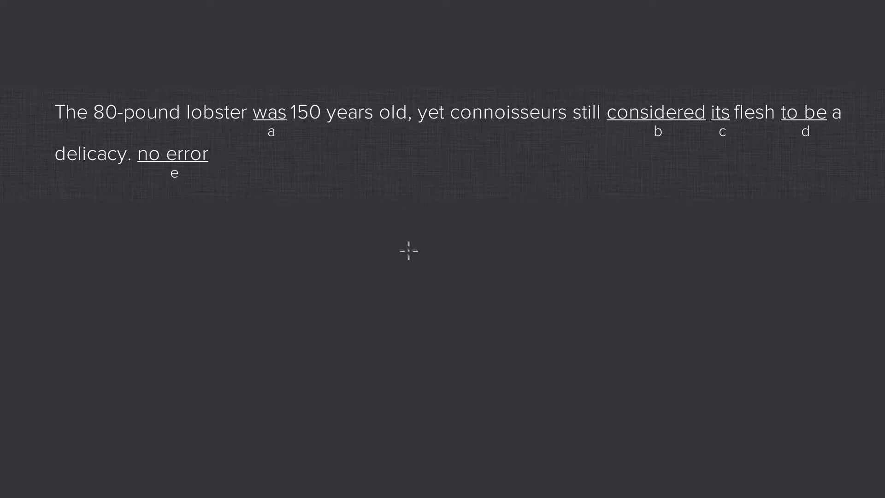
pyautogui.moveTo(615, 246)
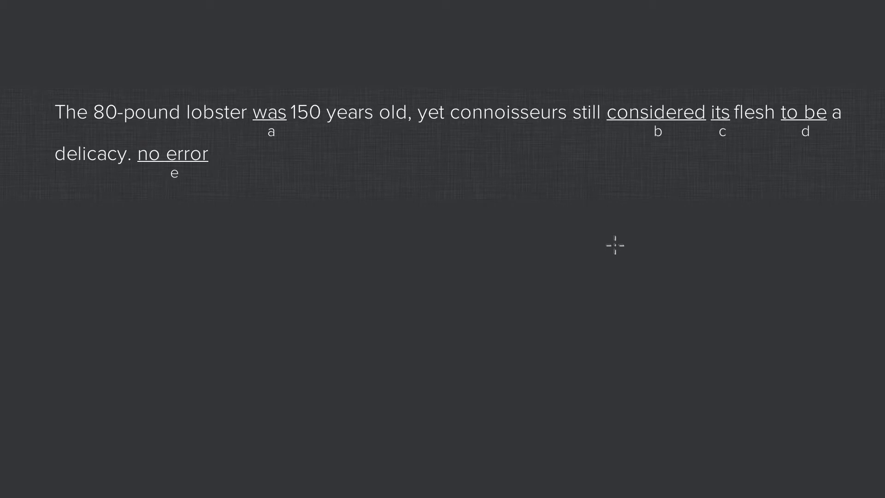
pyautogui.moveTo(152, 251)
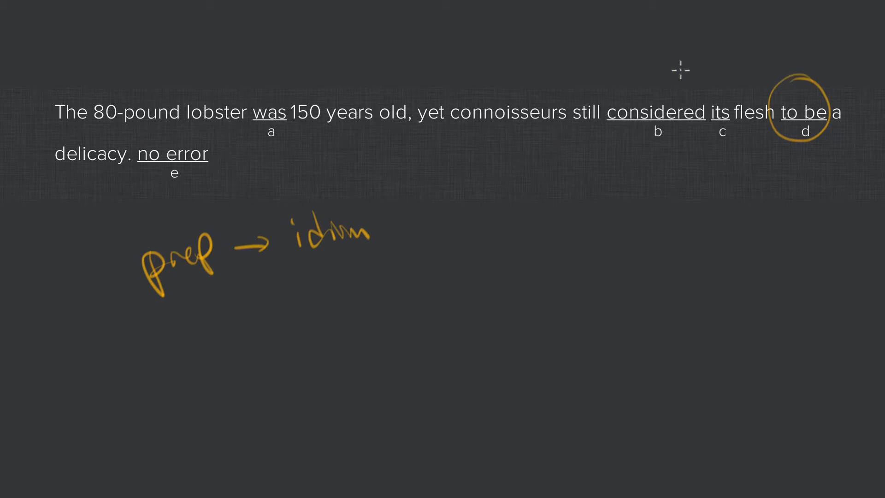
pyautogui.moveTo(611, 99)
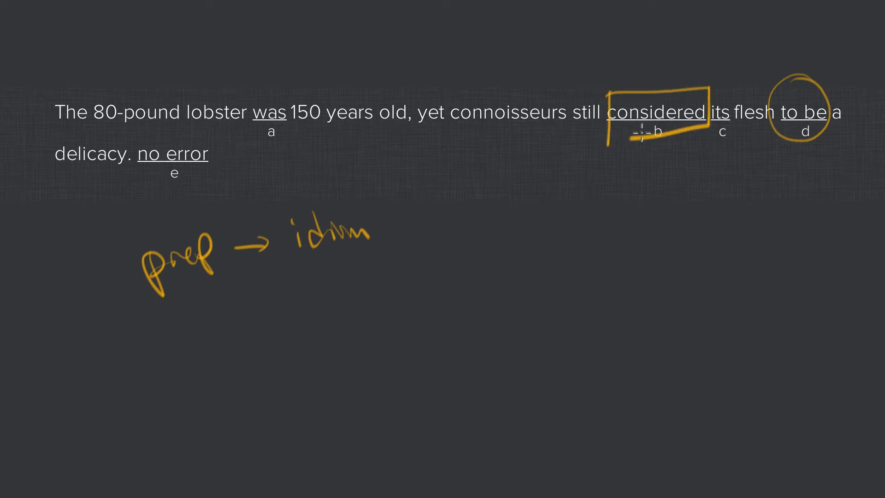
pyautogui.moveTo(728, 85)
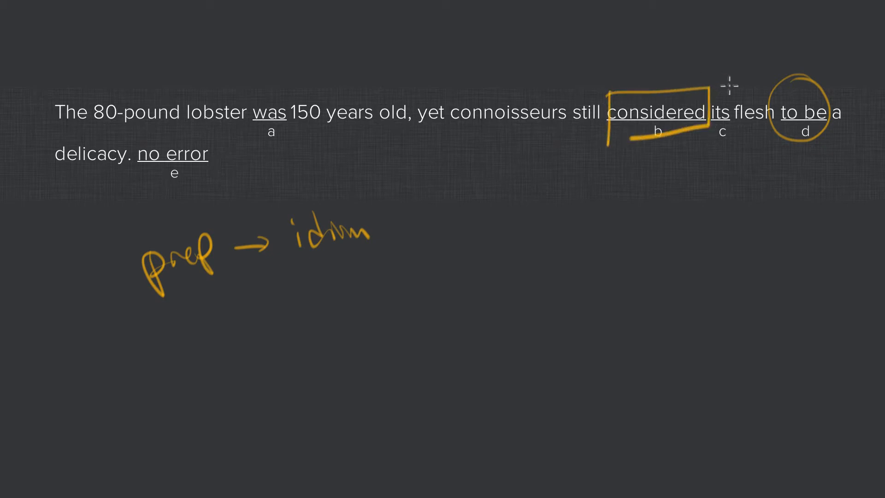